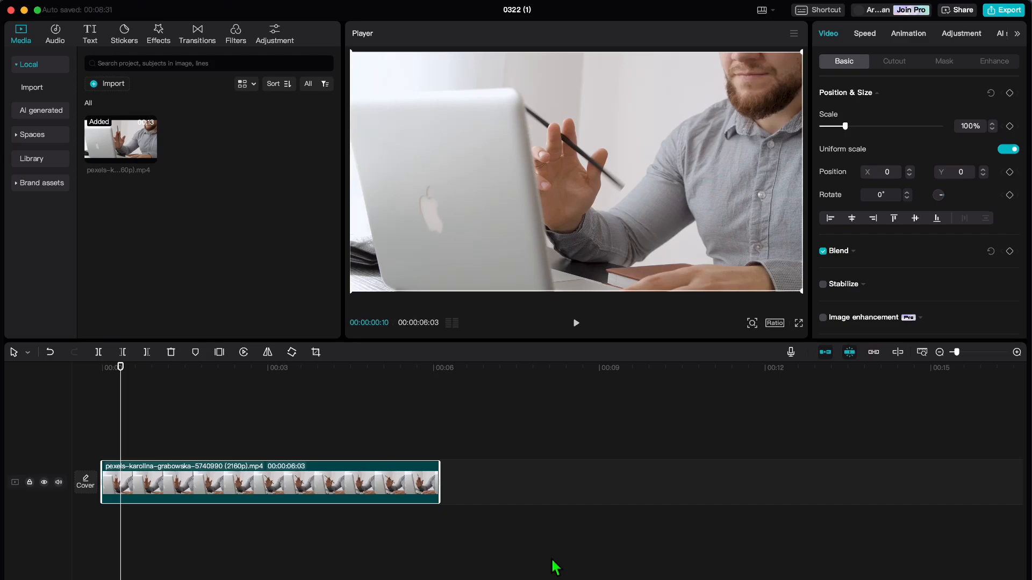
pyautogui.moveTo(267, 285)
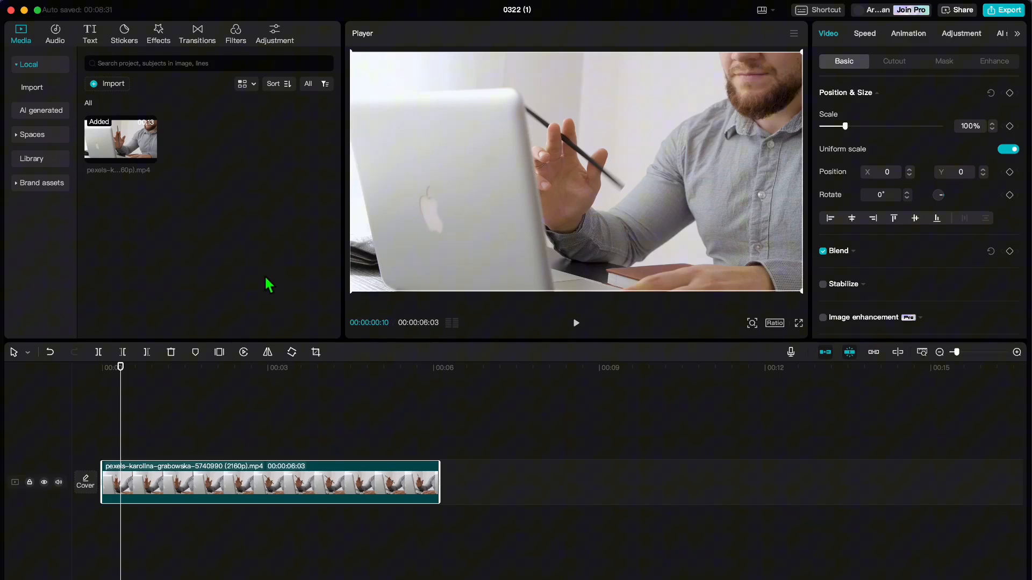
pyautogui.moveTo(163, 218)
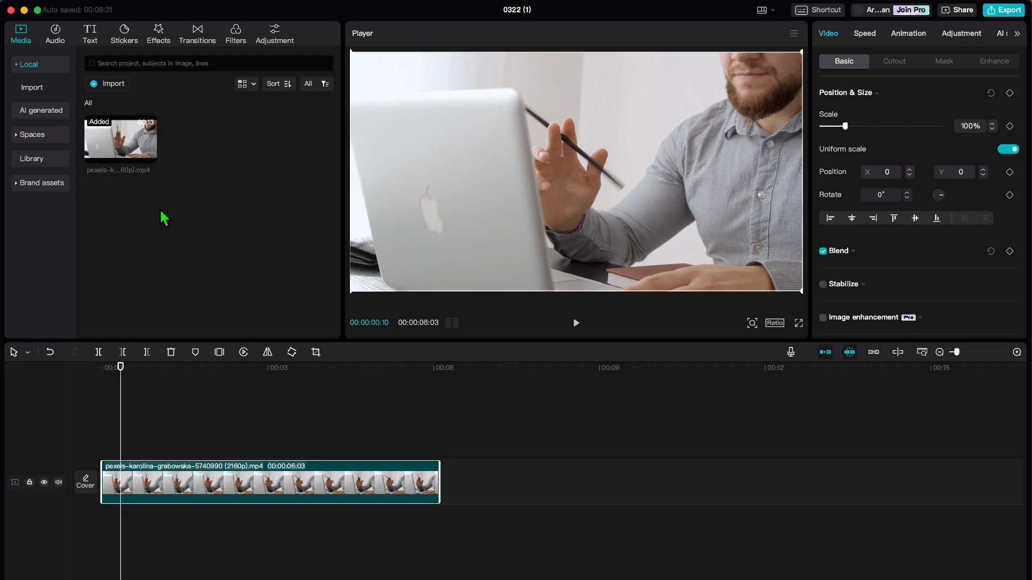
pyautogui.moveTo(168, 215)
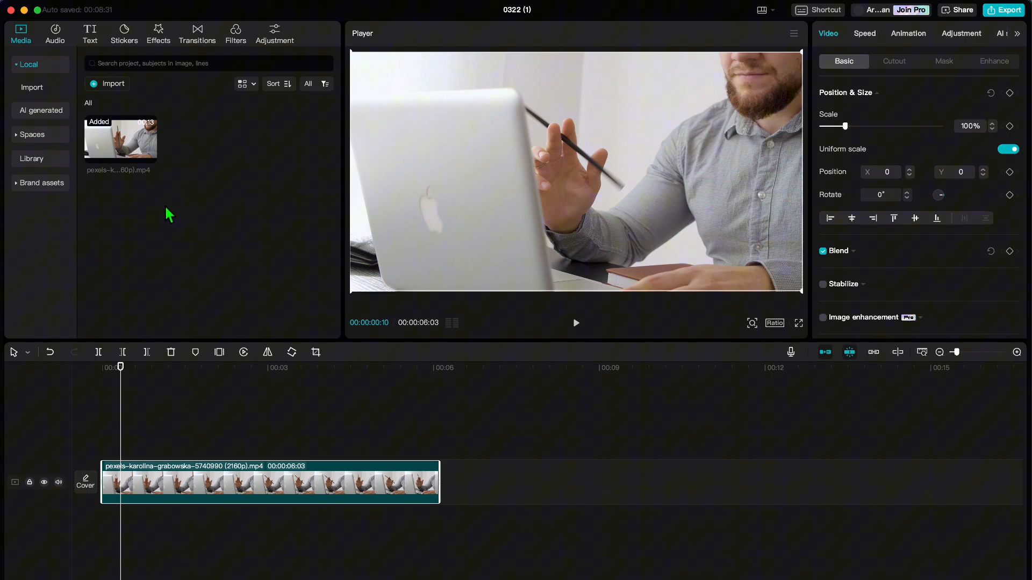
# - Play the imported clip through to its end, then deselect it to show project details
pyautogui.click(575, 323)
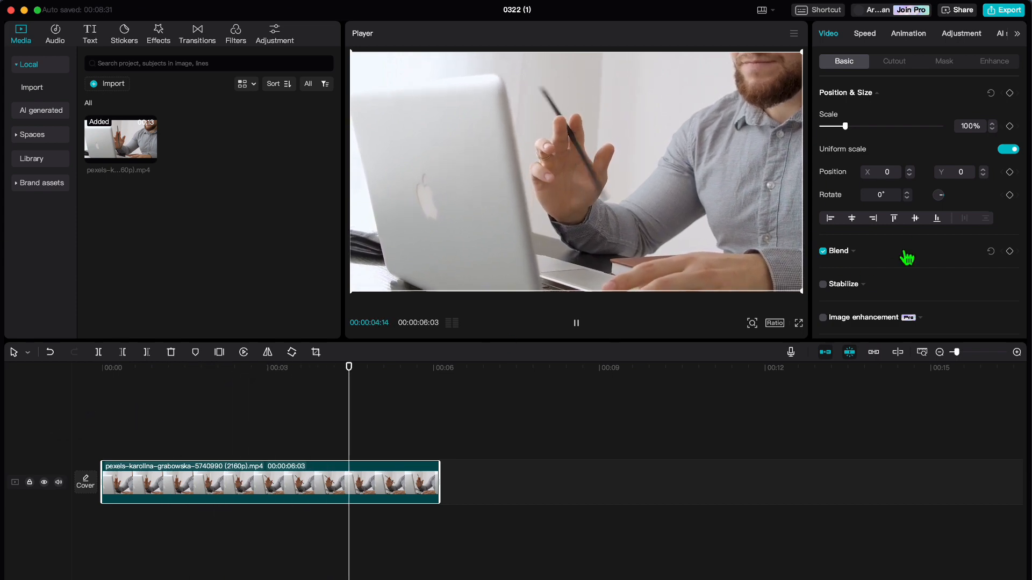
pyautogui.click(127, 415)
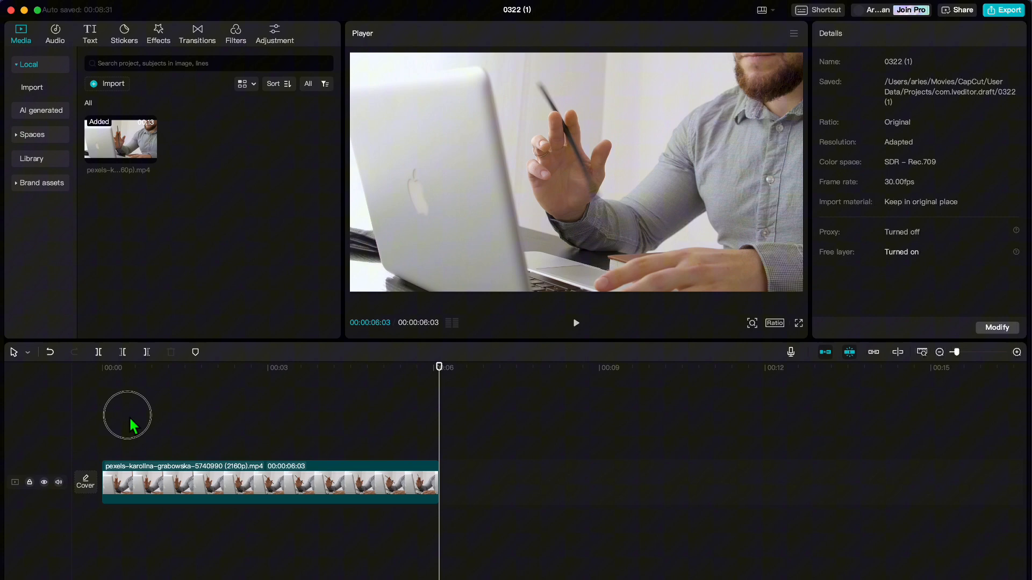
# - Move the playhead to 00:00:00:22 and reselect the clip to show its Video properties
pyautogui.click(263, 483)
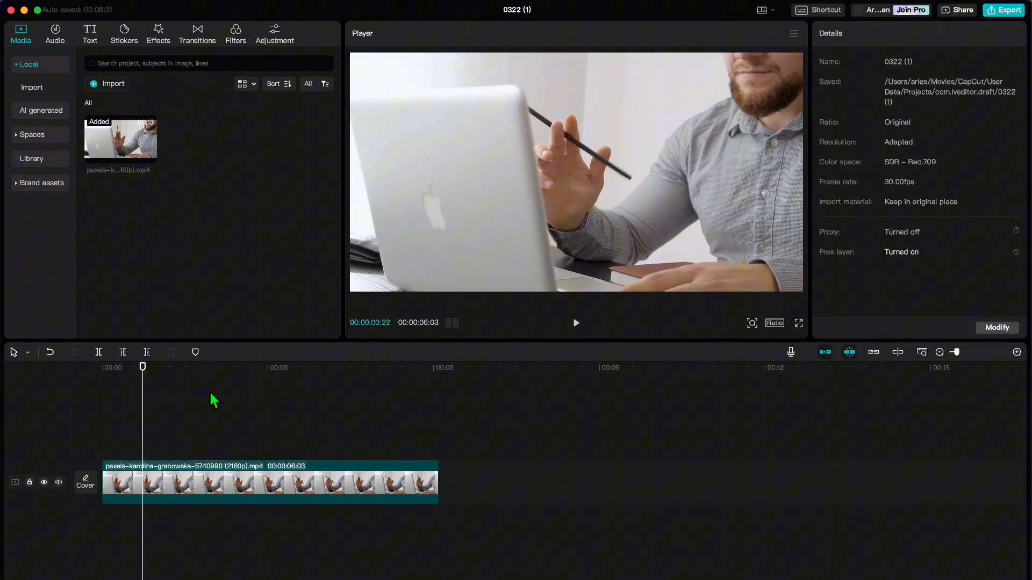
pyautogui.moveTo(210, 441)
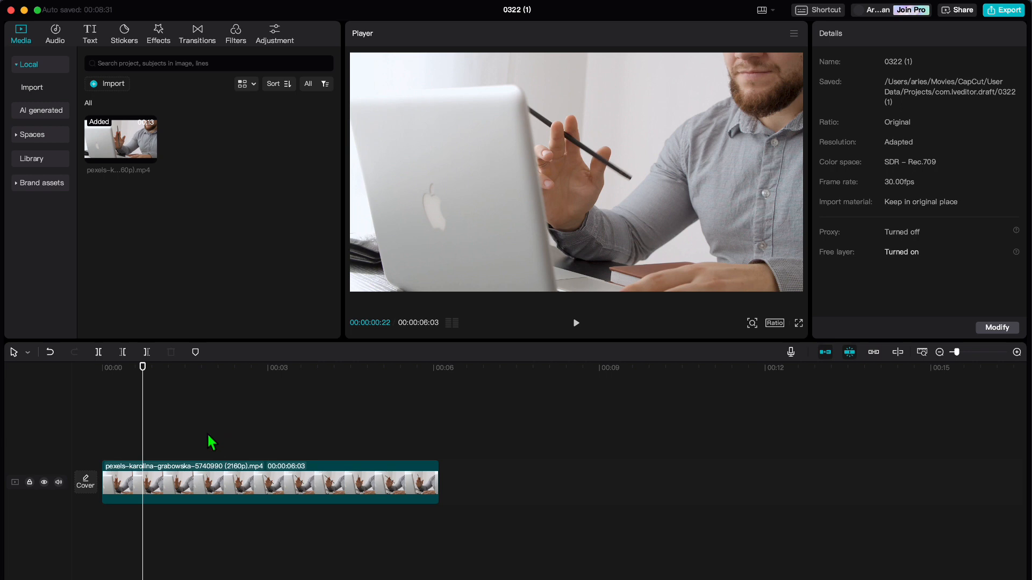
pyautogui.moveTo(130, 150)
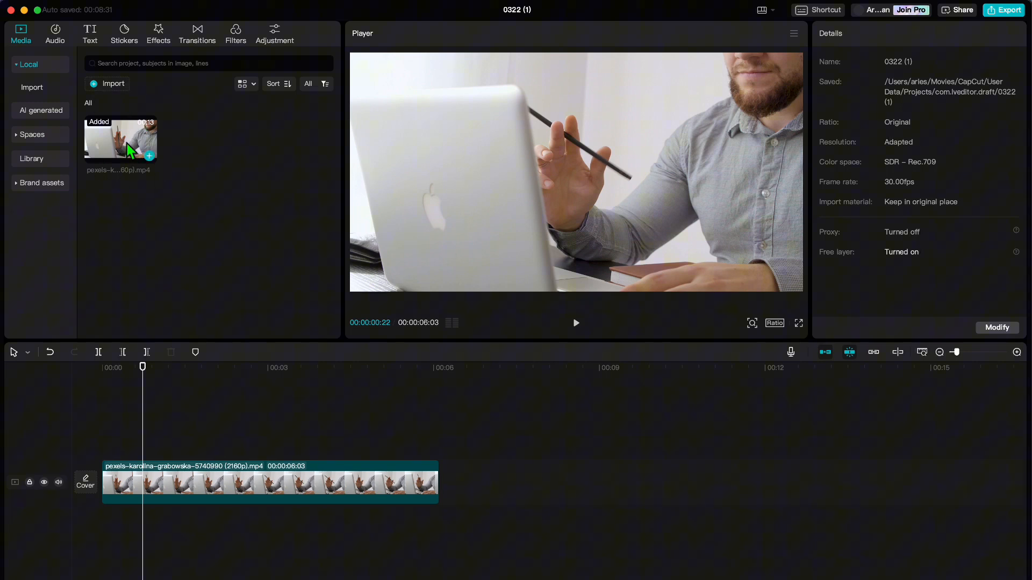
pyautogui.click(575, 324)
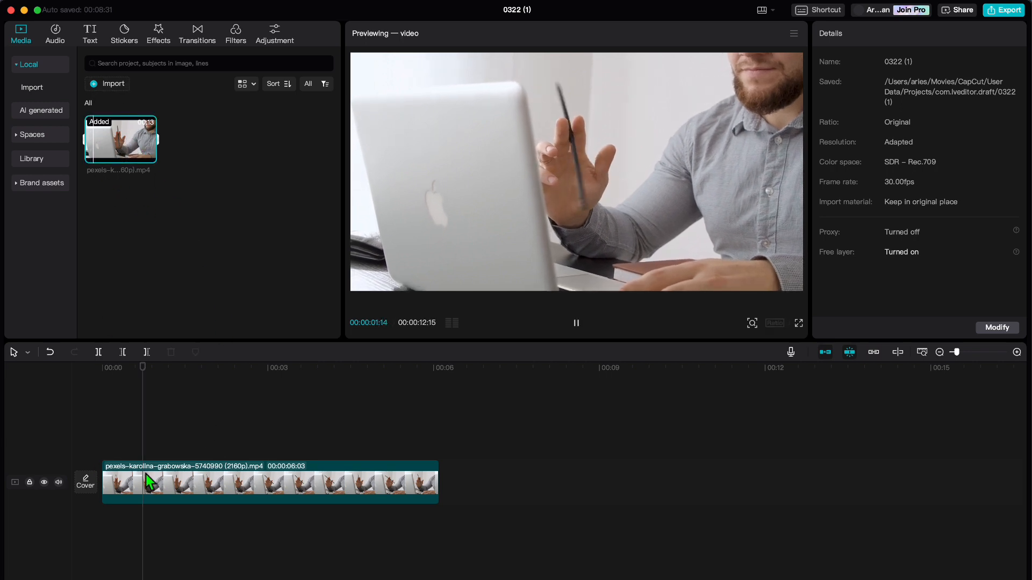
pyautogui.click(263, 480)
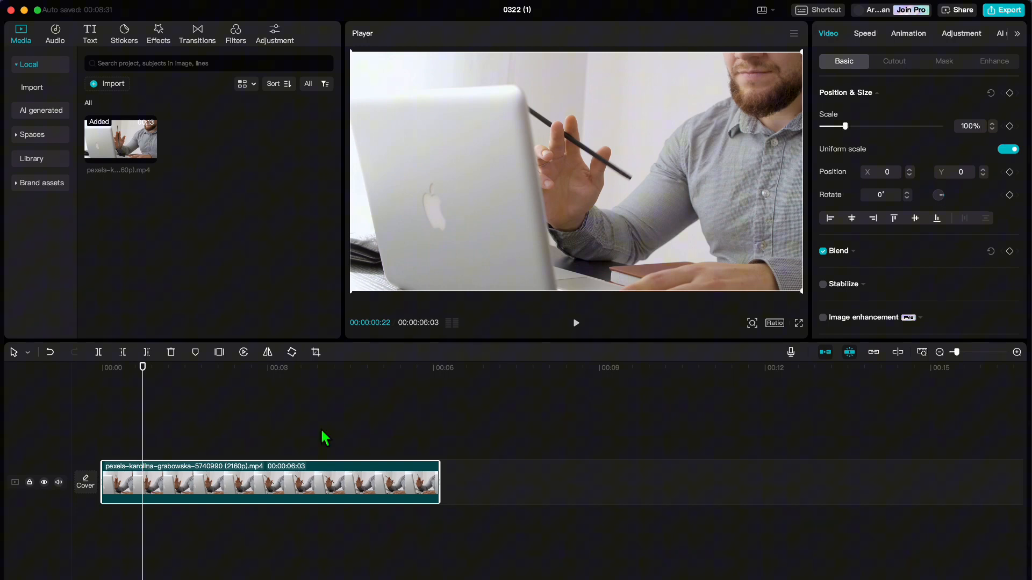
pyautogui.moveTo(839, 39)
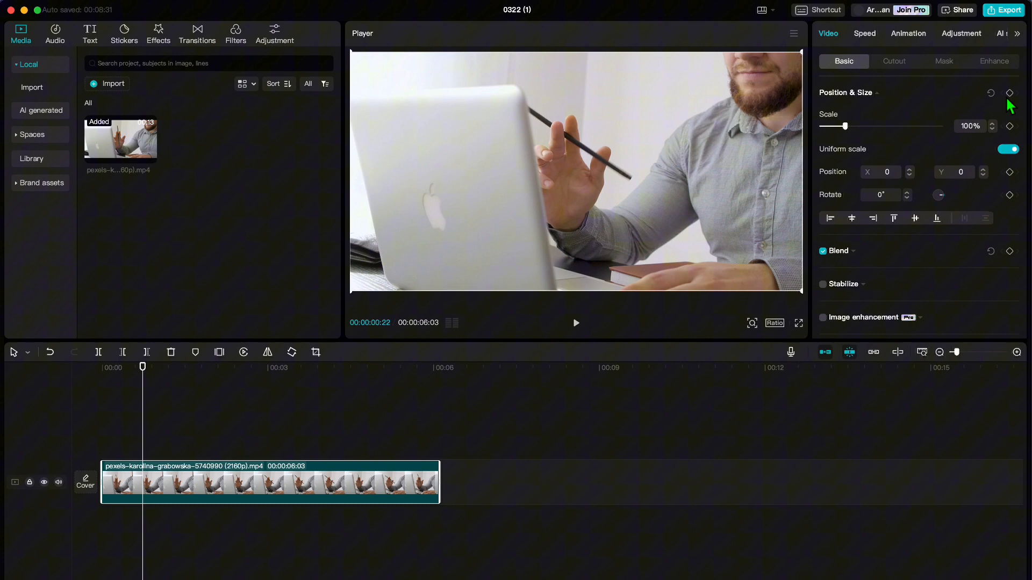
# - Set a Position & Size keyframe (scale, position, rotation) on the clip at 00:00:00:22
pyautogui.click(1009, 93)
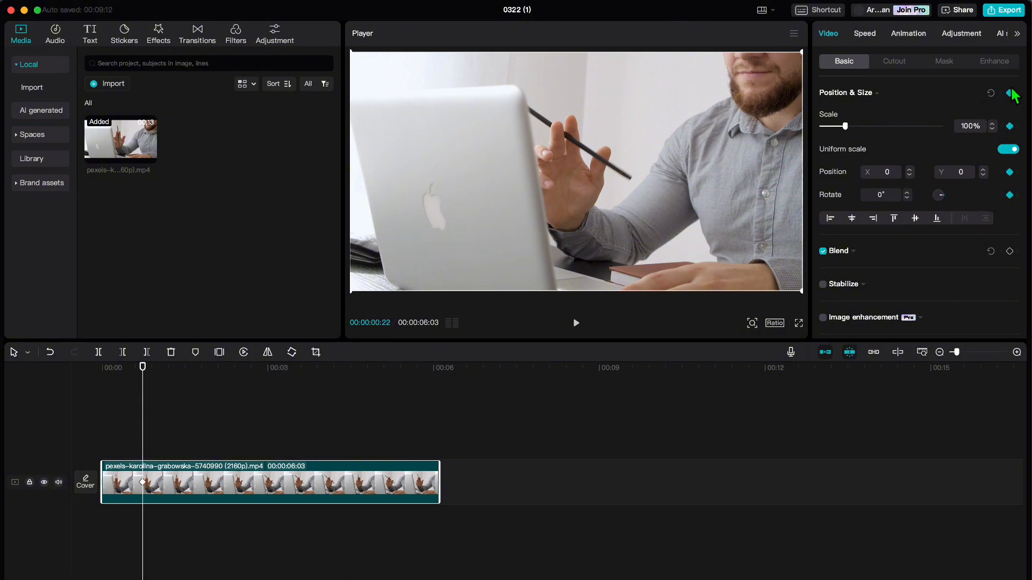
pyautogui.moveTo(1009, 92)
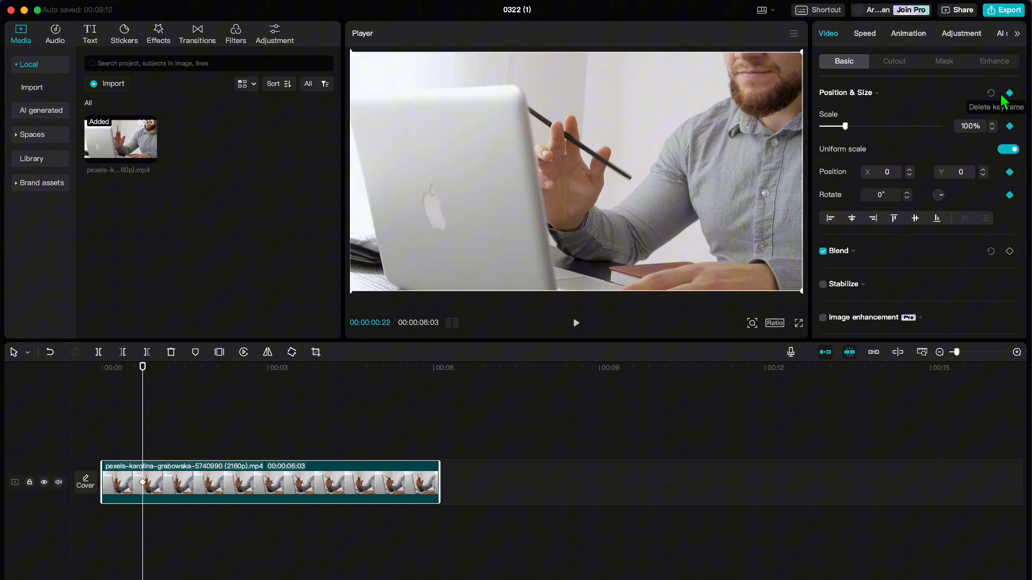
pyautogui.moveTo(171, 492)
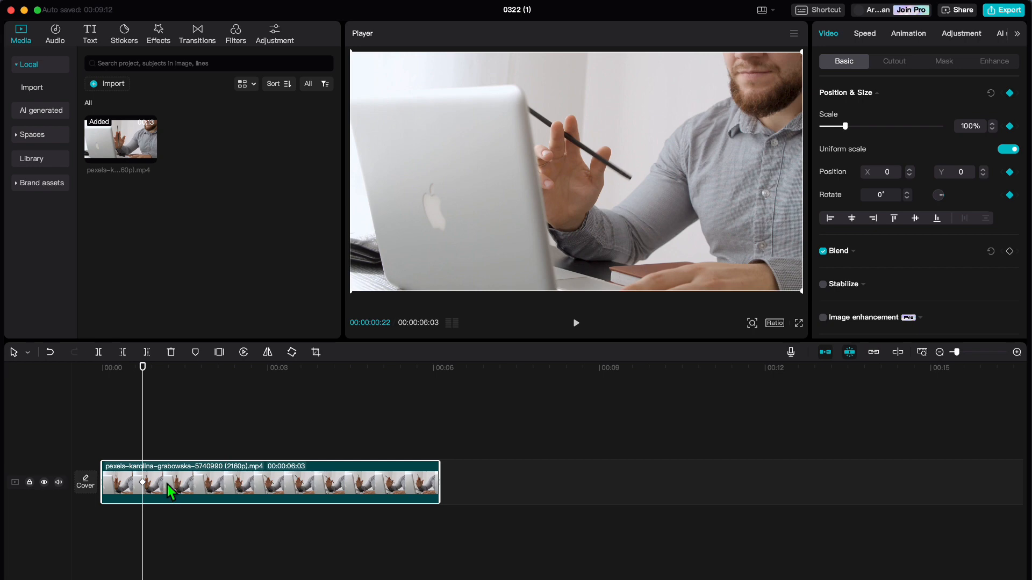
pyautogui.moveTo(566, 432)
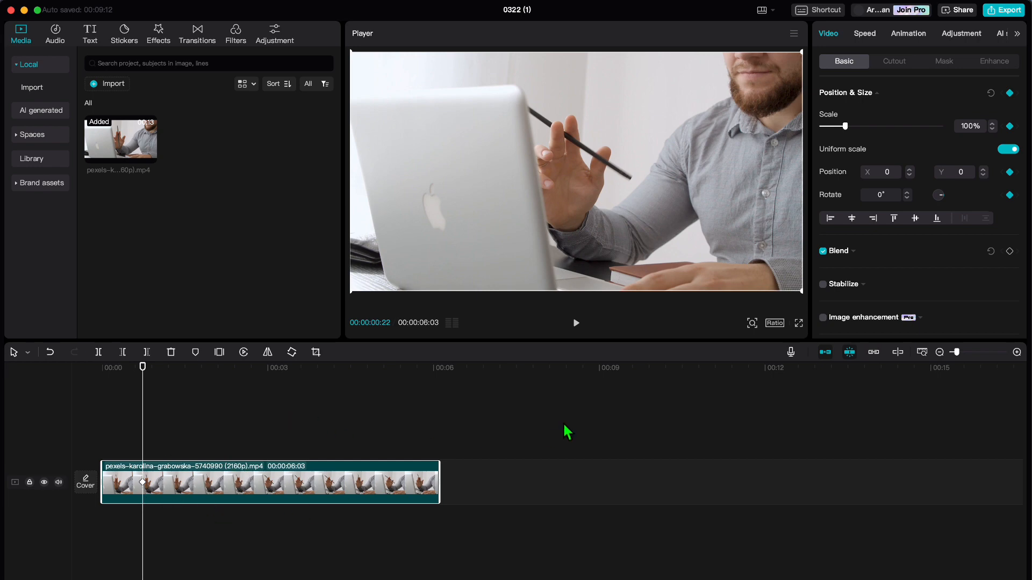
pyautogui.moveTo(383, 442)
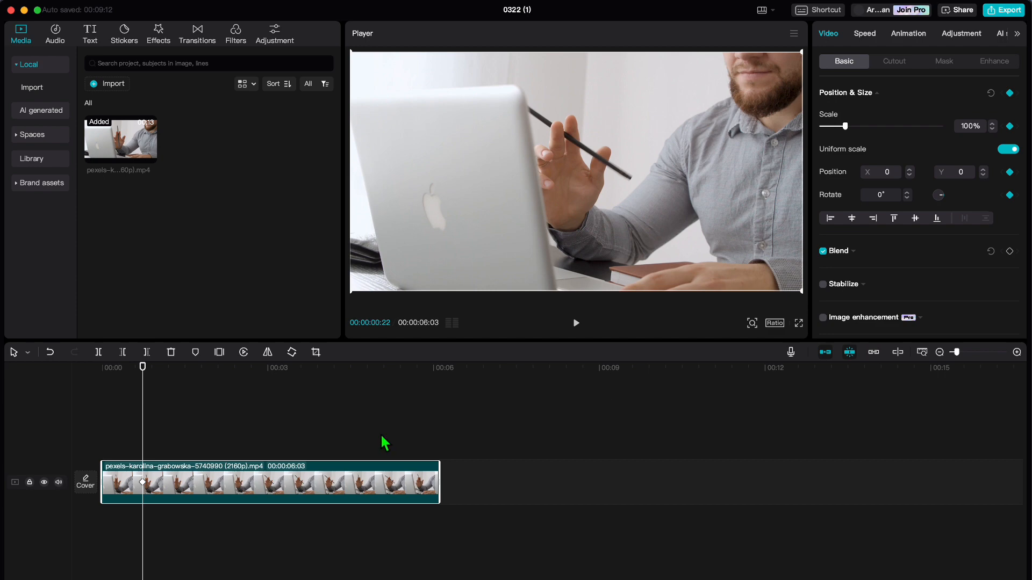
pyautogui.moveTo(355, 432)
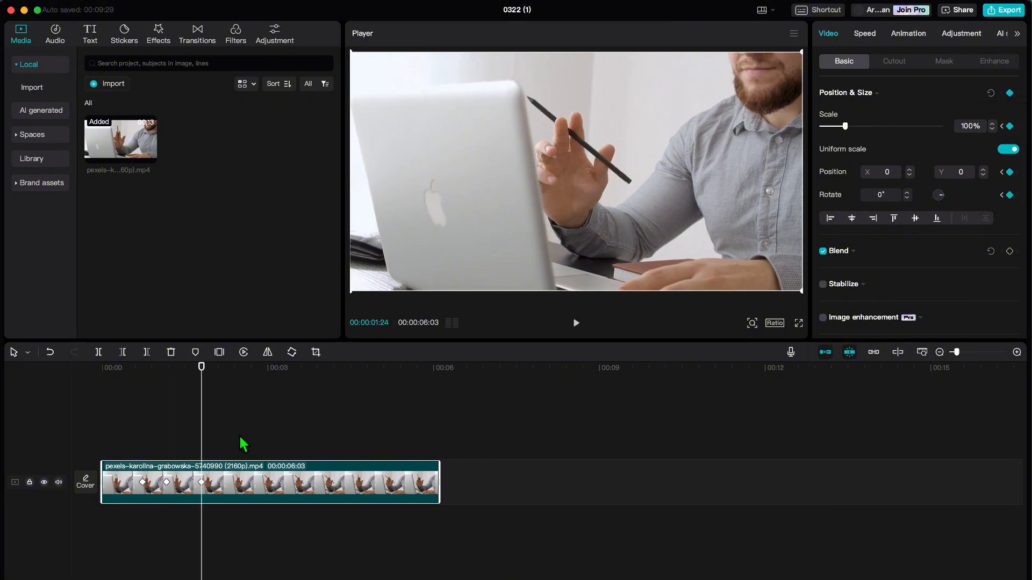
pyautogui.moveTo(184, 447)
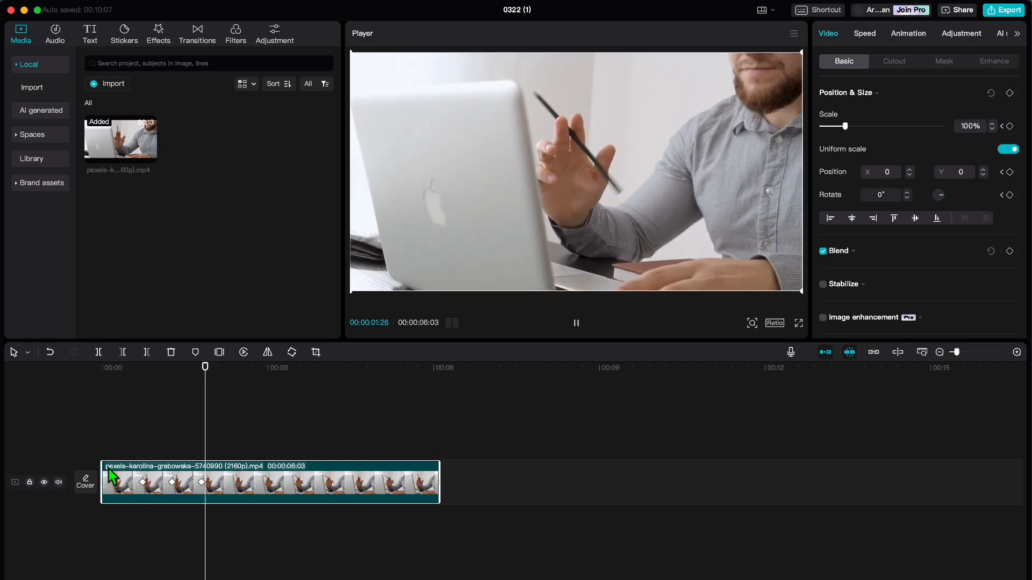
pyautogui.click(575, 324)
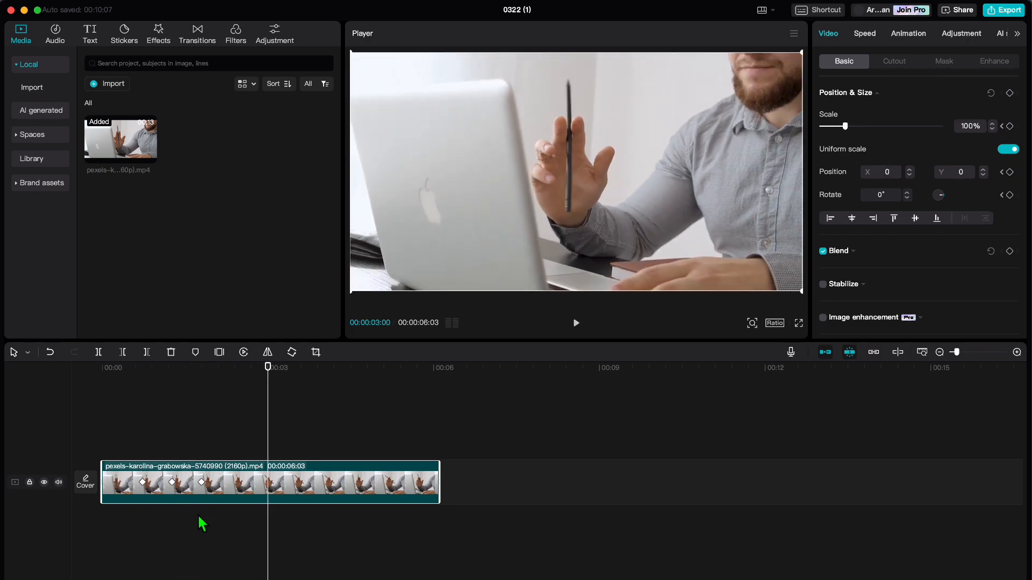